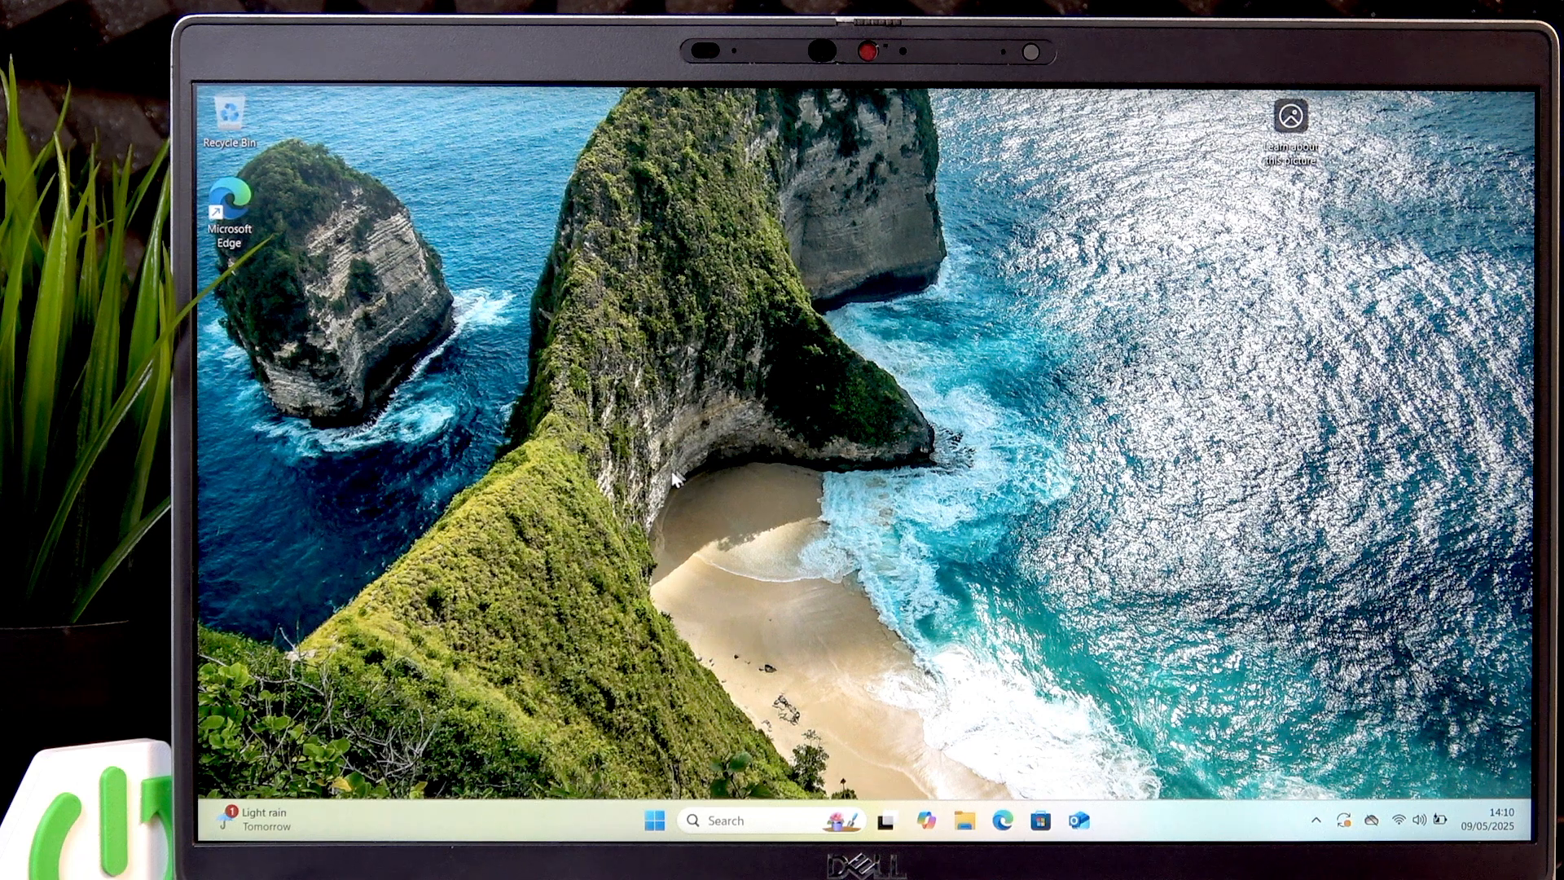
{"action": "mouse_move", "coordinate": [657, 812]}
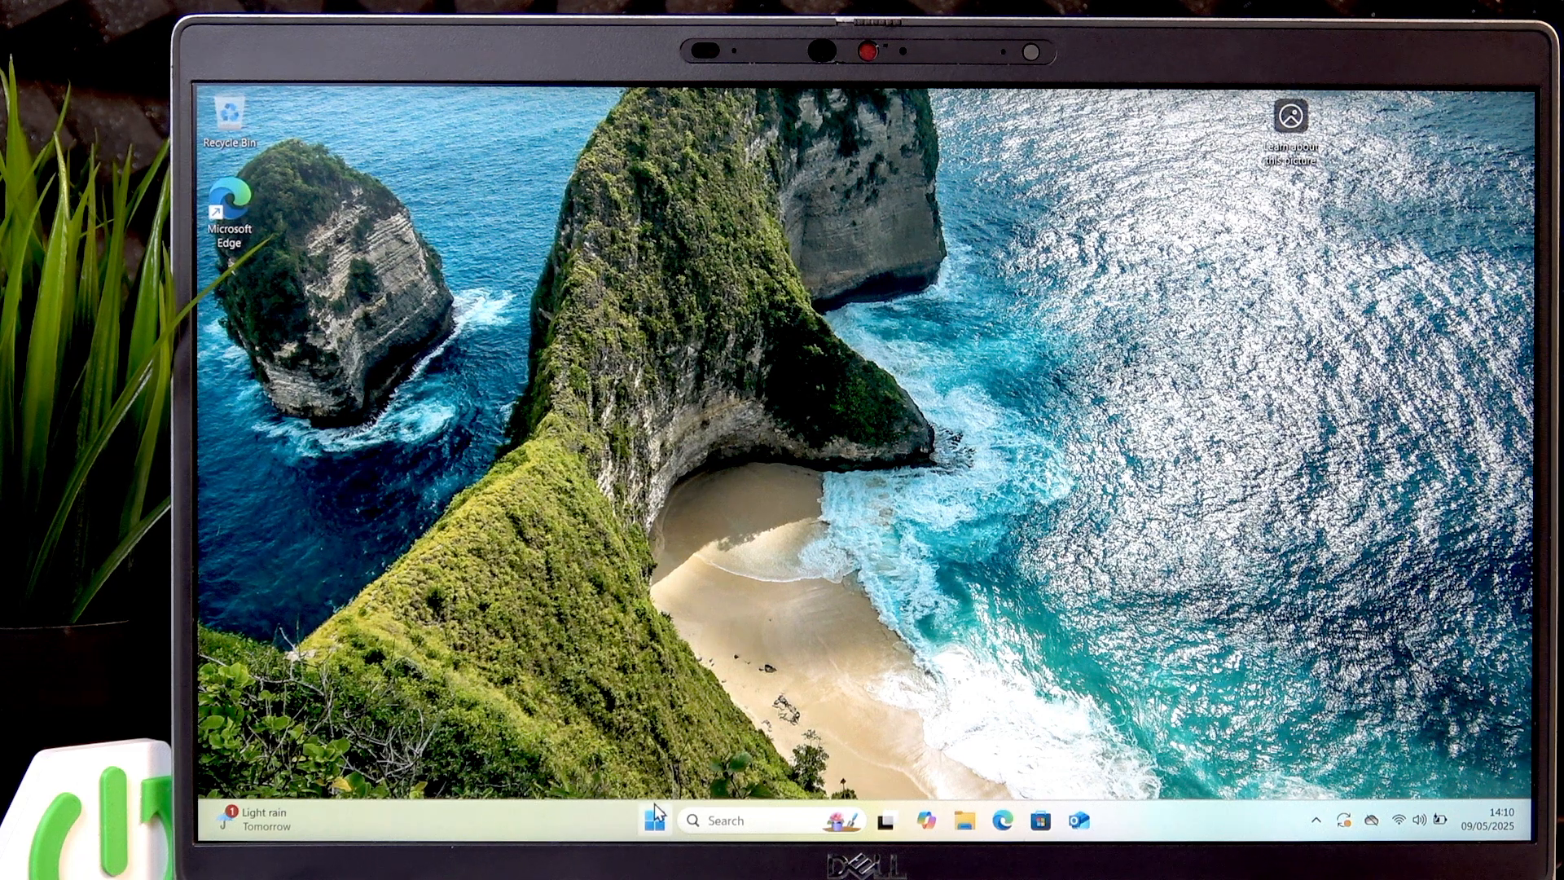
- Show the Start menu's power choices (Lock, Sleep, Update and shut down, Update and restart) and dismiss them
{"action": "left_click", "coordinate": [655, 820]}
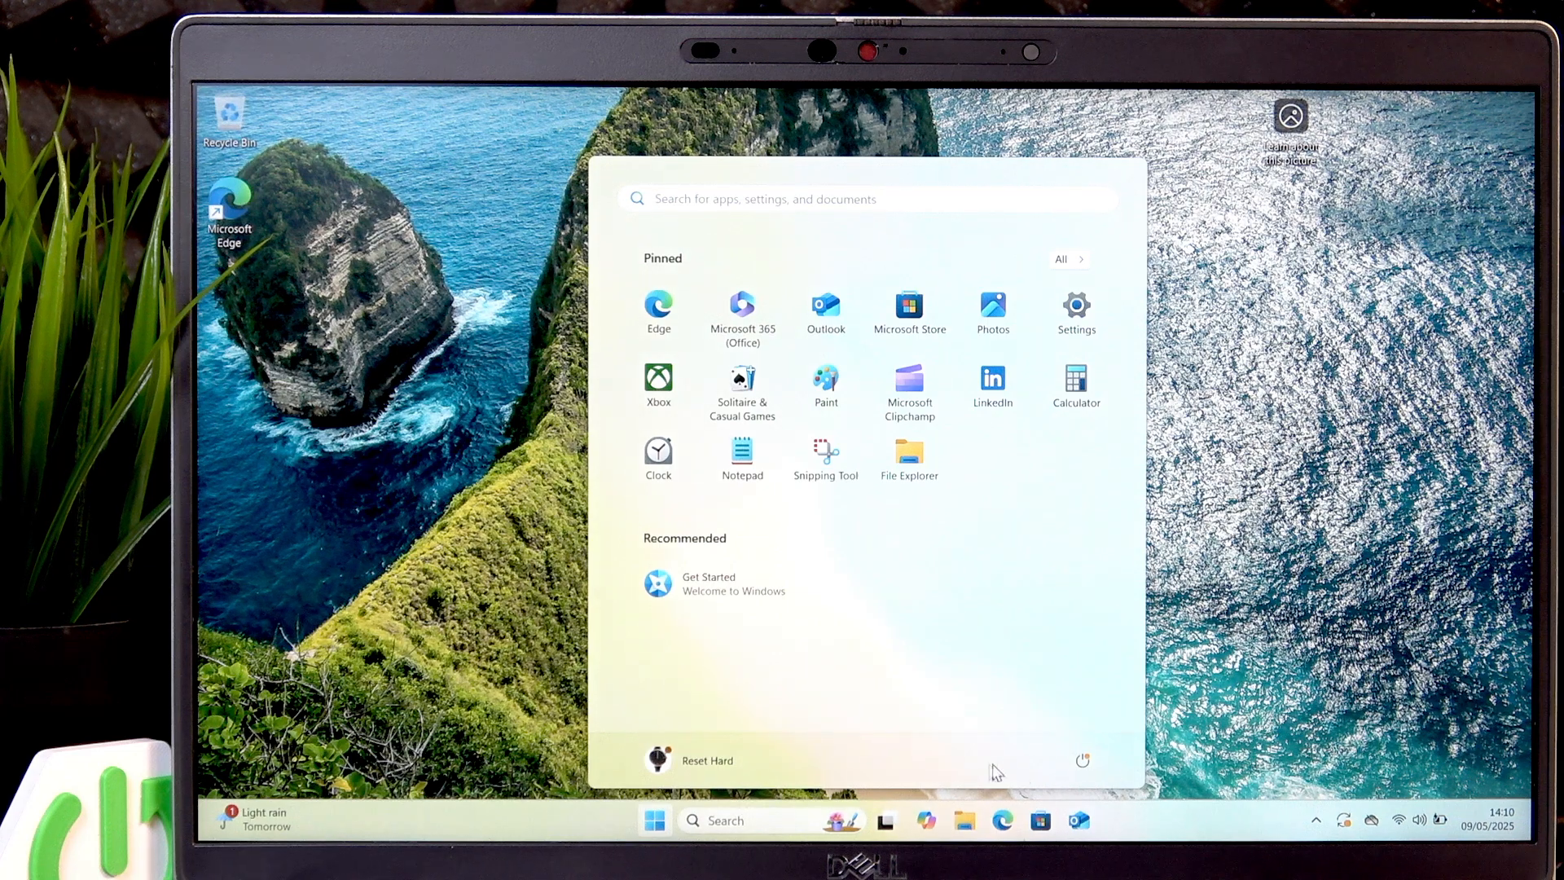
{"action": "left_click", "coordinate": [1082, 761]}
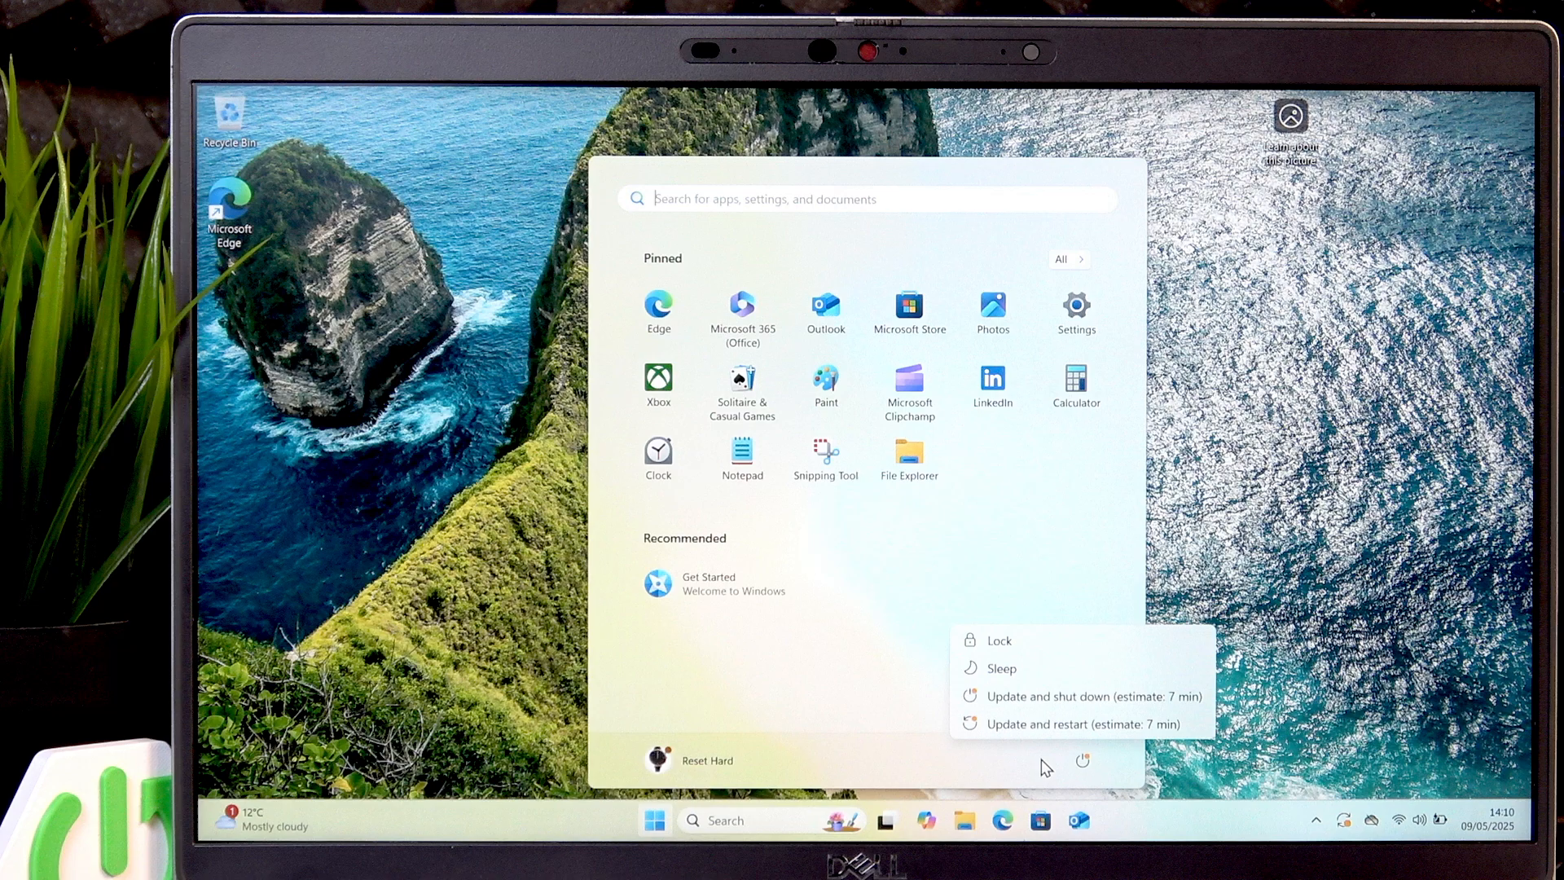
{"action": "left_click", "coordinate": [1082, 761]}
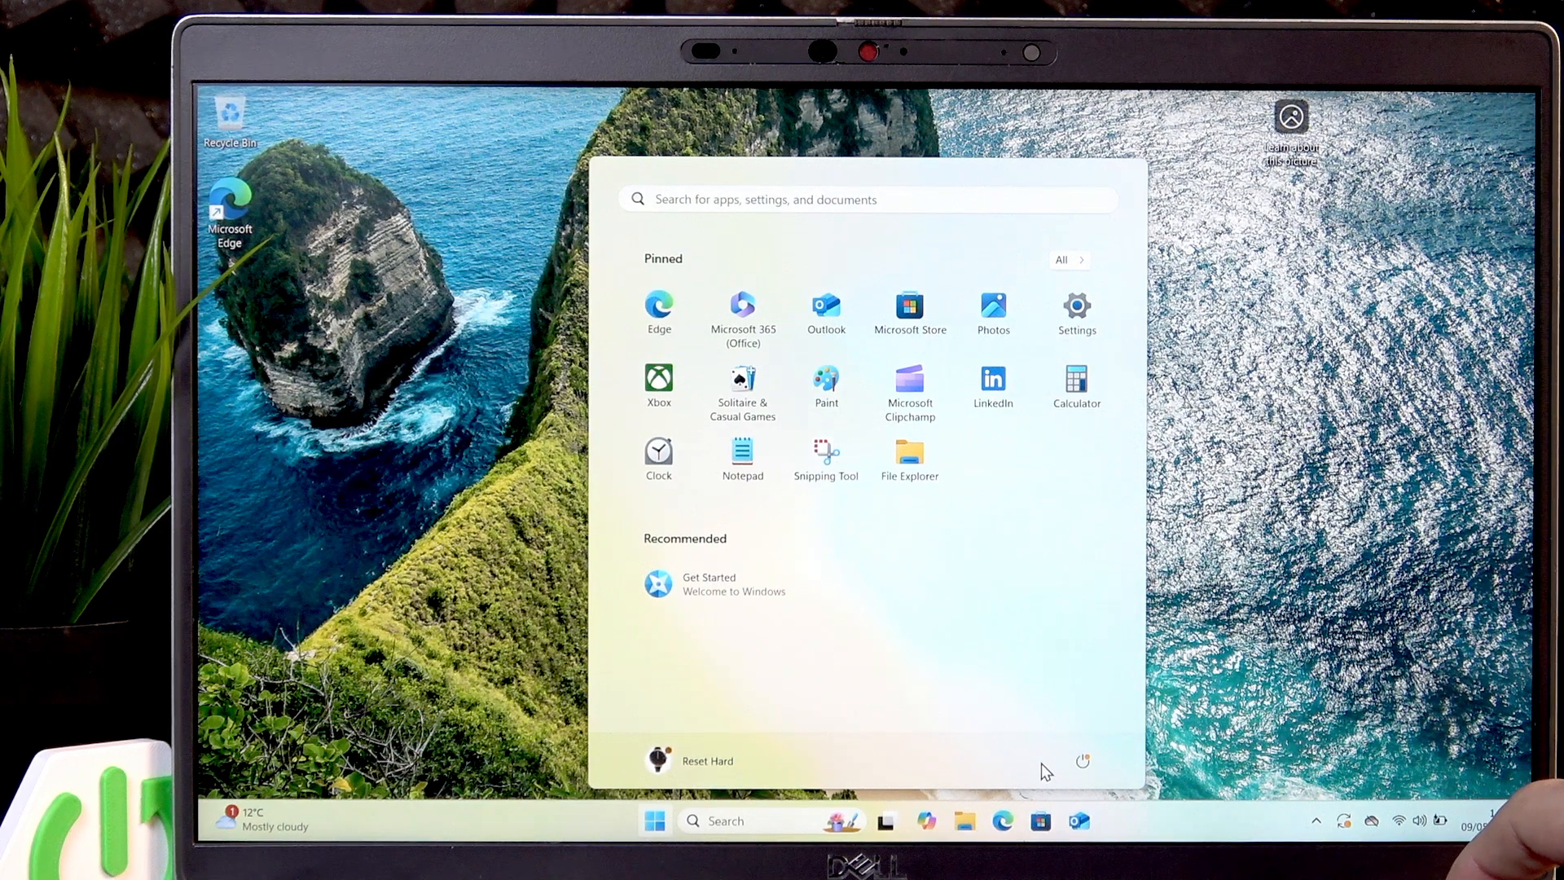
{"action": "left_click", "coordinate": [1082, 761]}
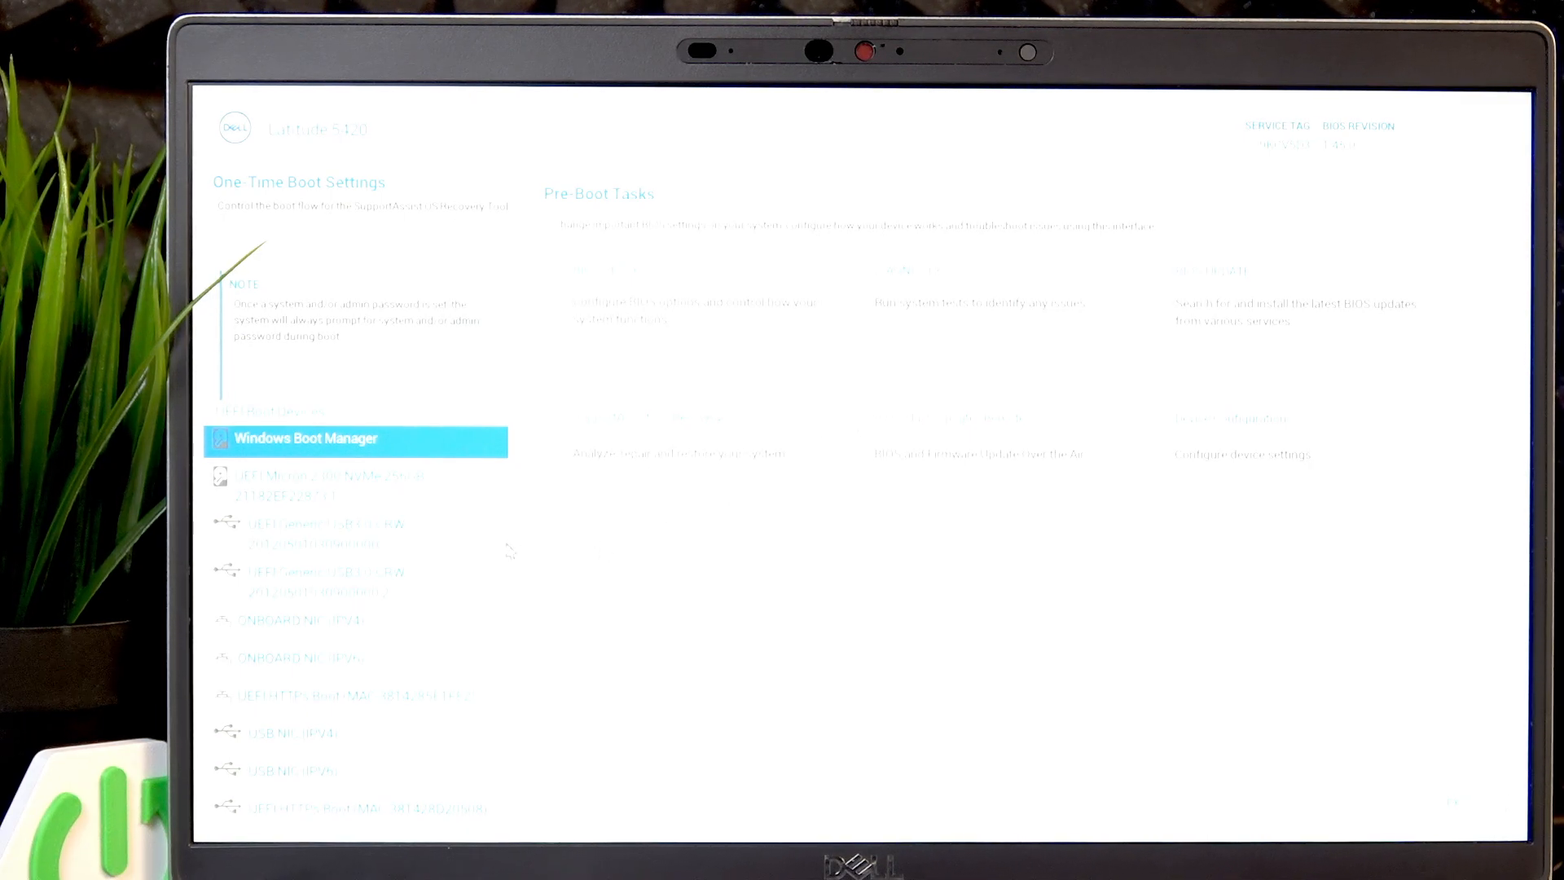
{"action": "mouse_move", "coordinate": [464, 518]}
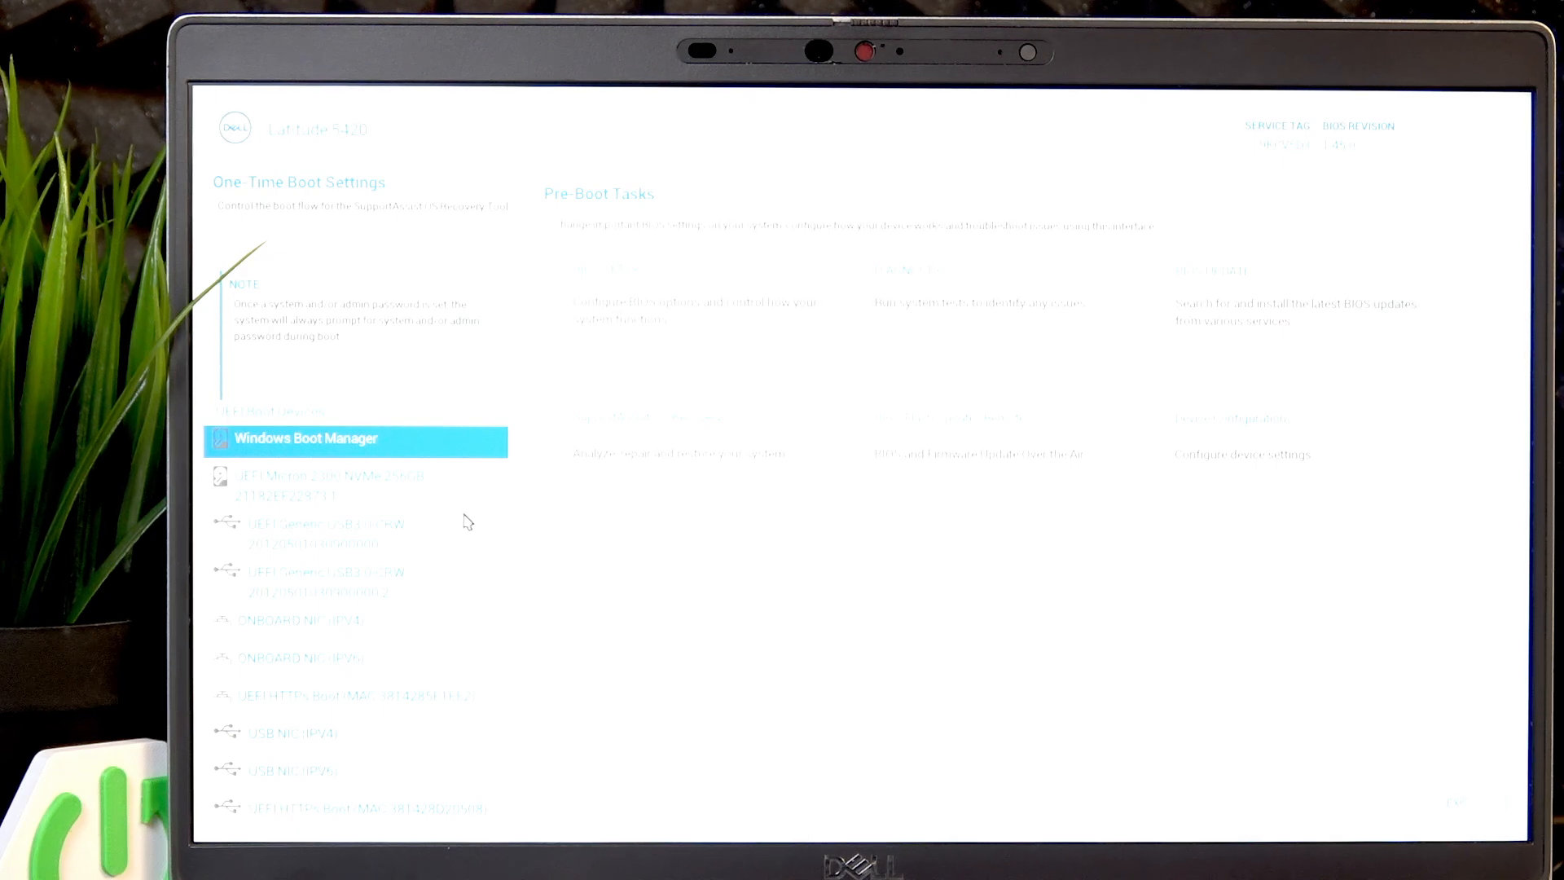
{"action": "mouse_move", "coordinate": [407, 784]}
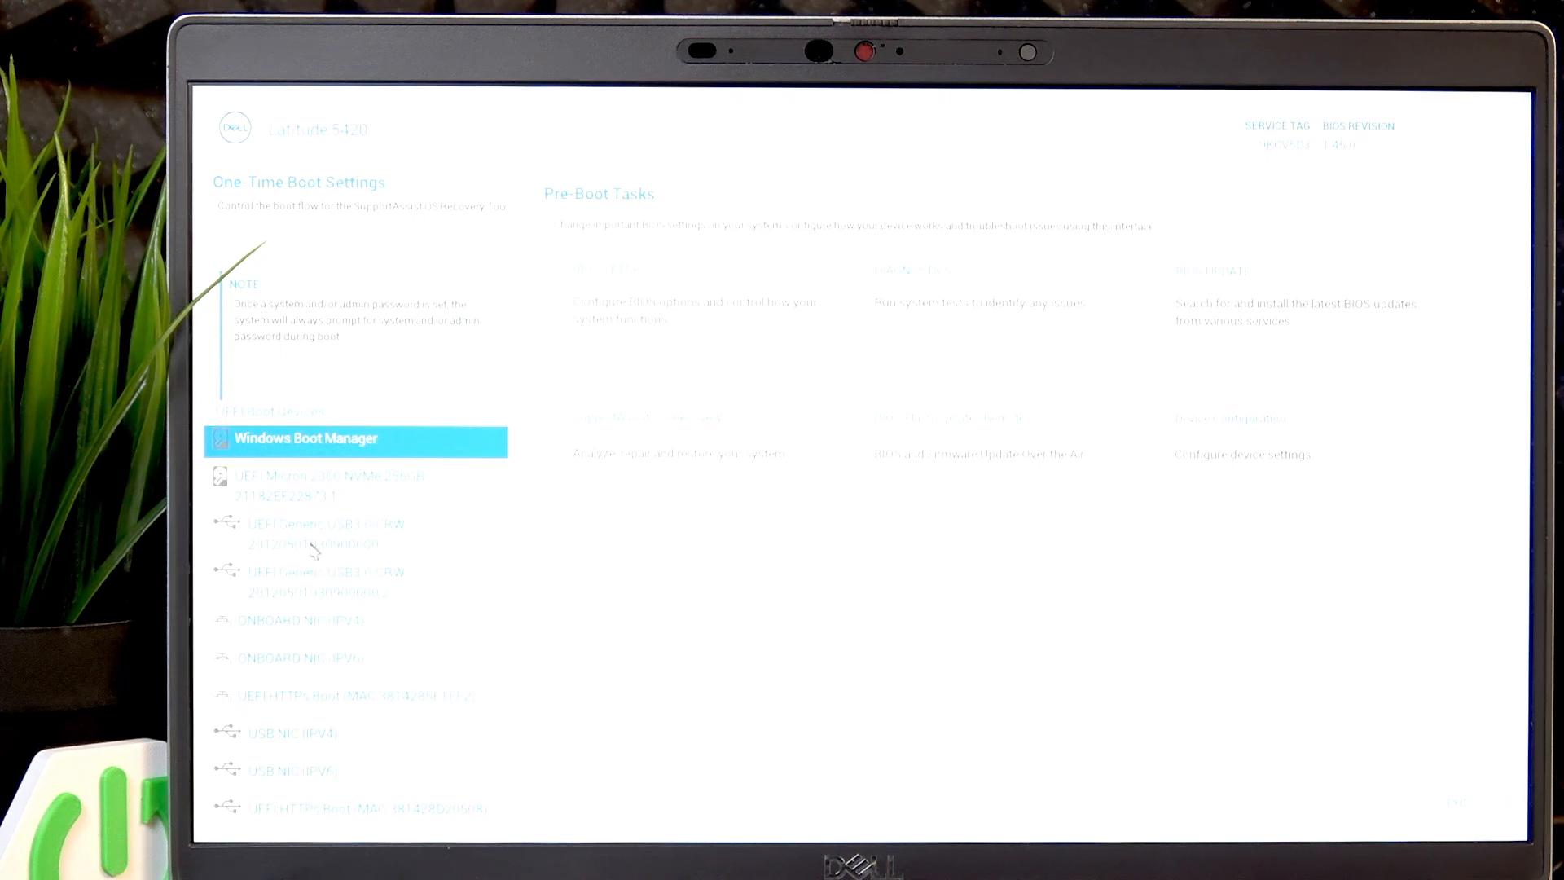
{"action": "mouse_move", "coordinate": [315, 549]}
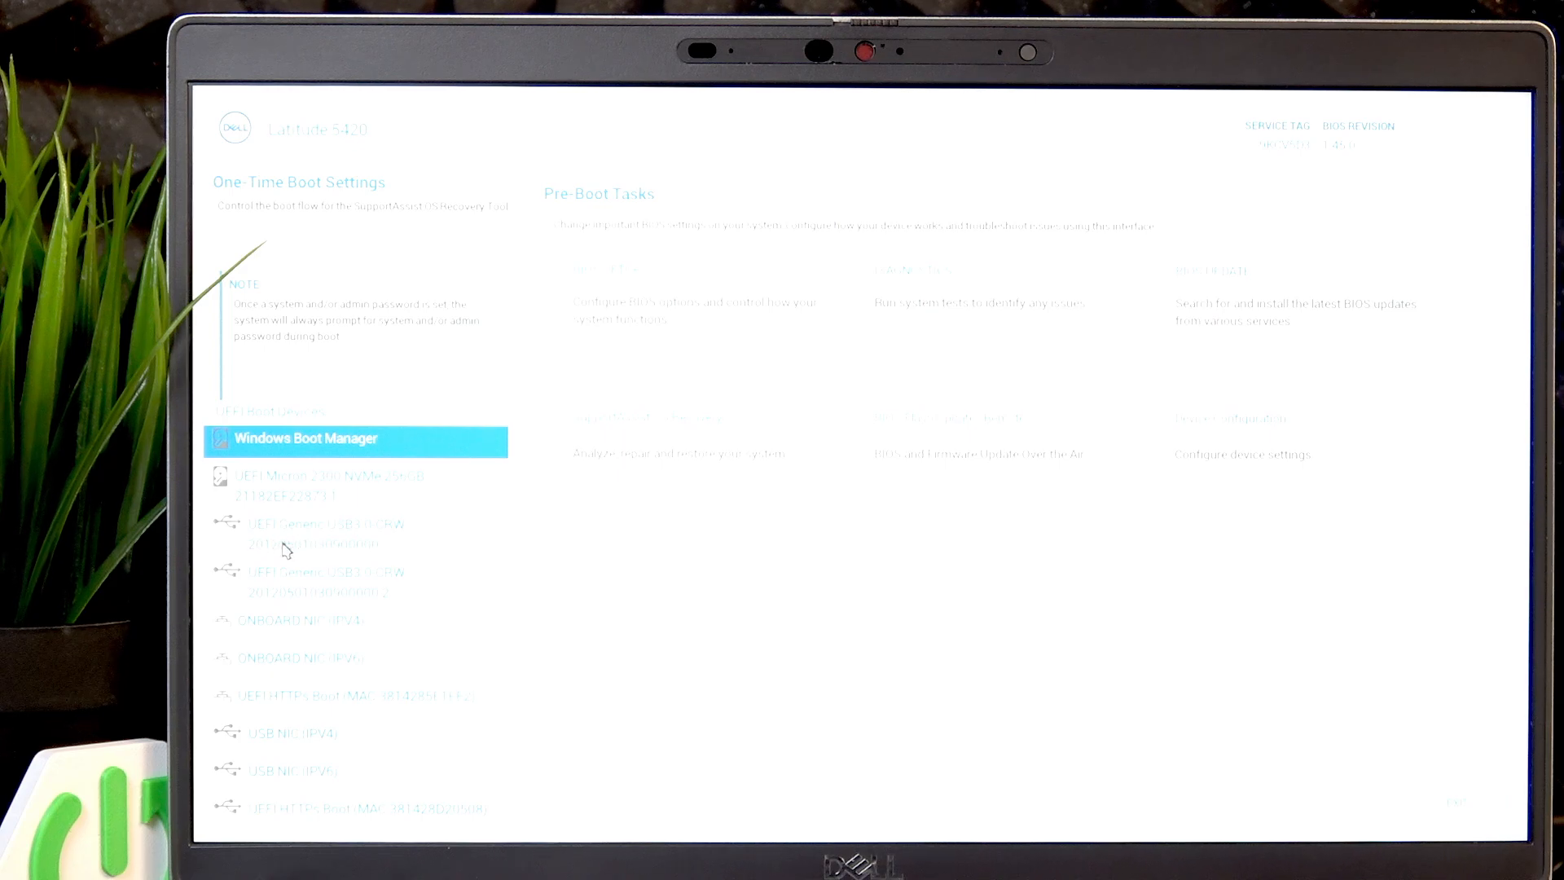
{"action": "mouse_move", "coordinate": [293, 540]}
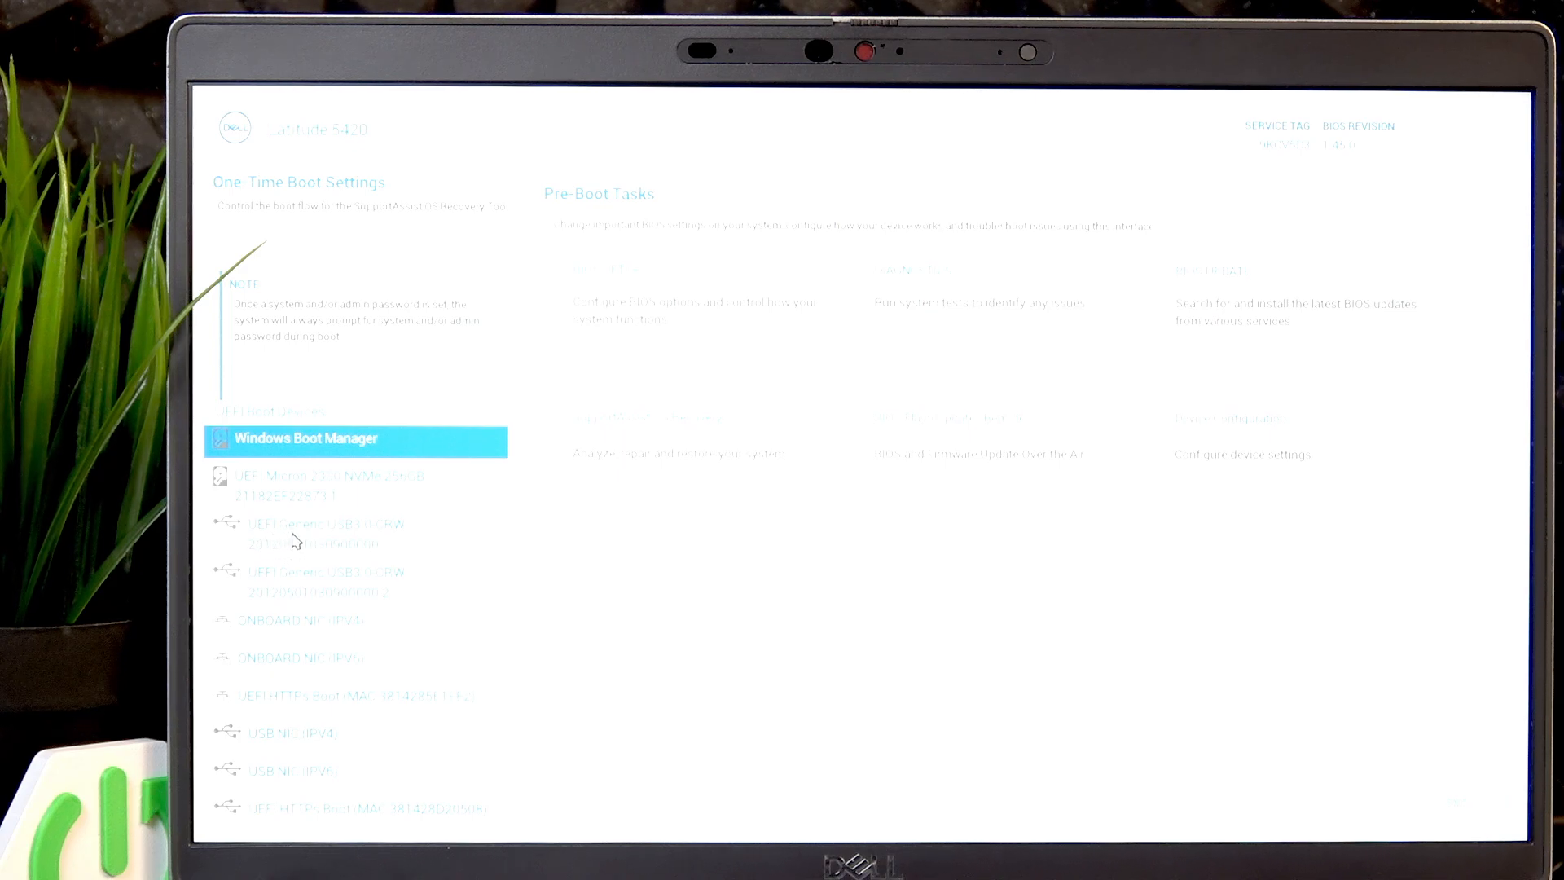
{"action": "mouse_move", "coordinate": [359, 541]}
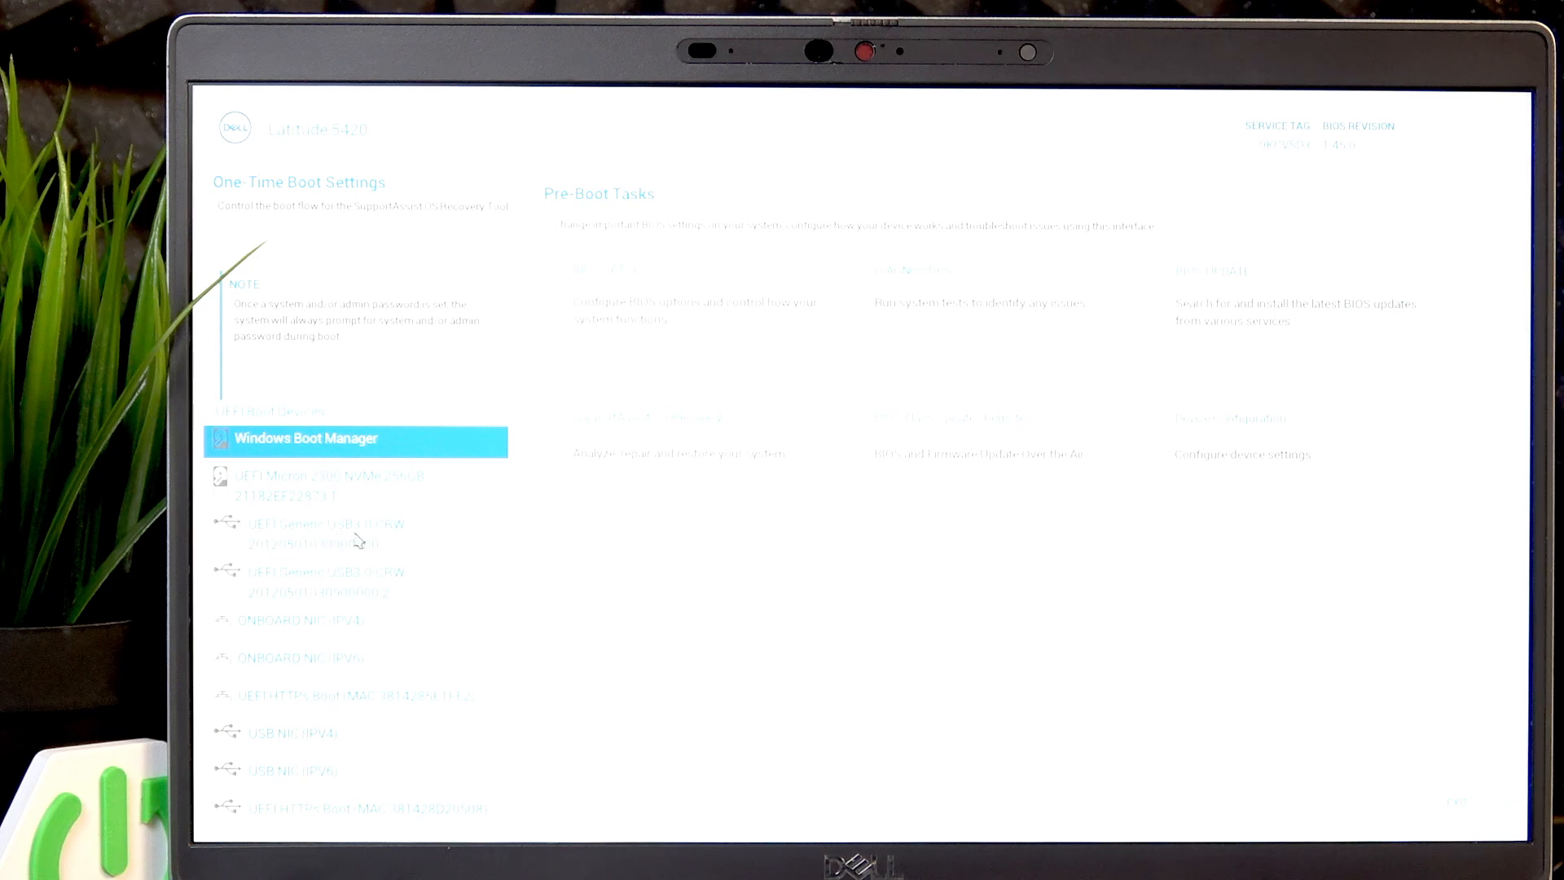